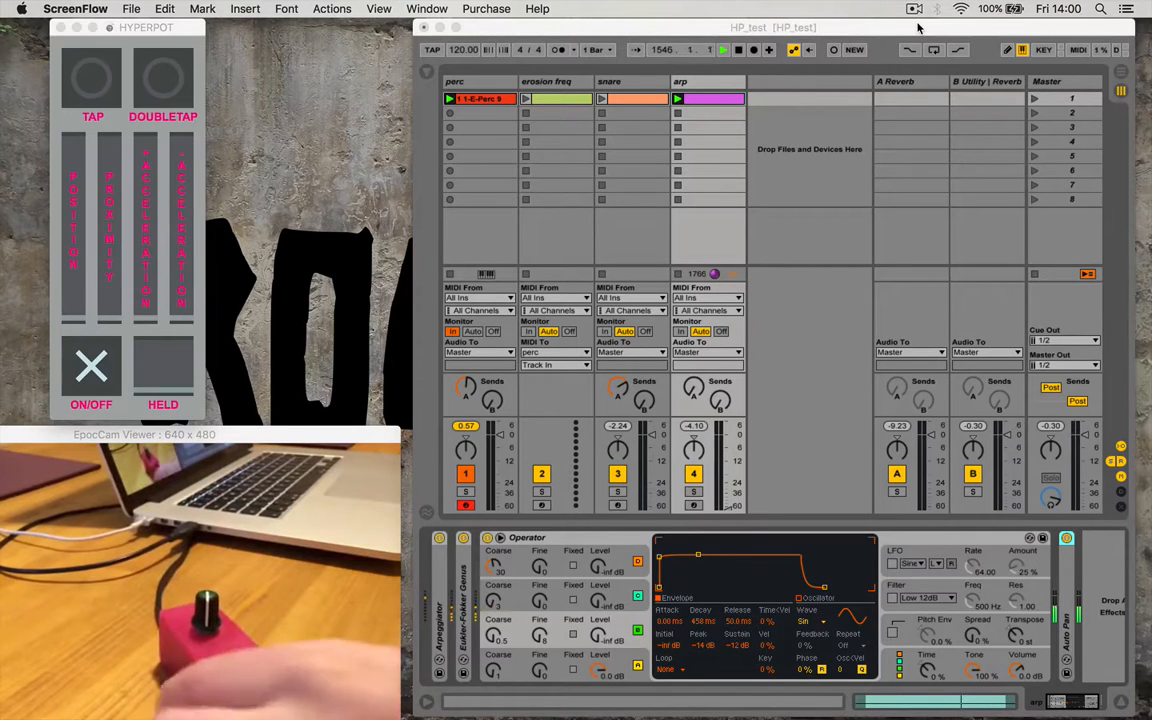
Bring the HYPERPOT level bar to a partial reading while the Live set keeps playing with Operator
click(92, 78)
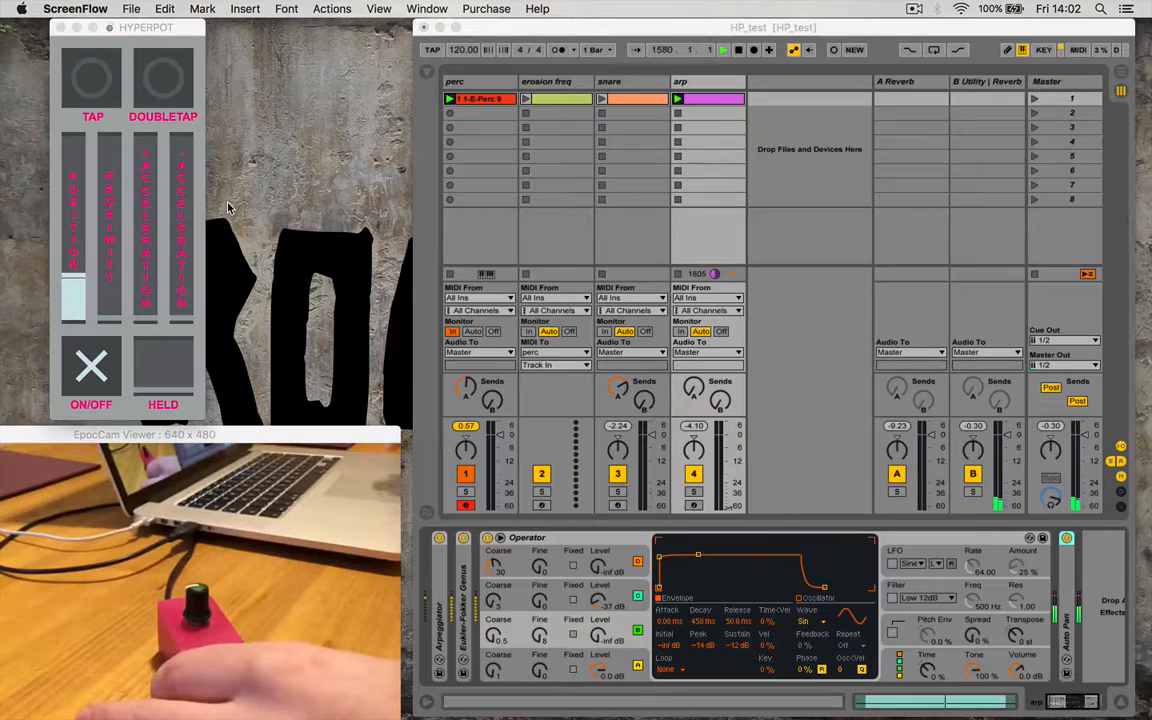
mouse_move(148, 184)
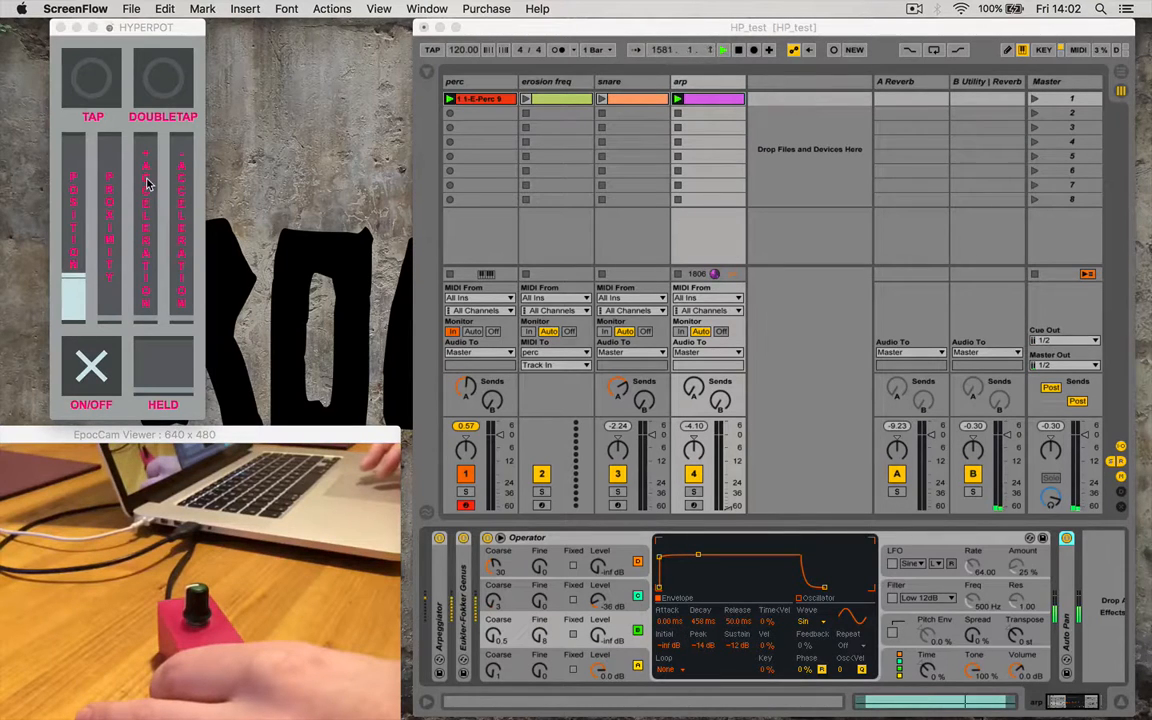